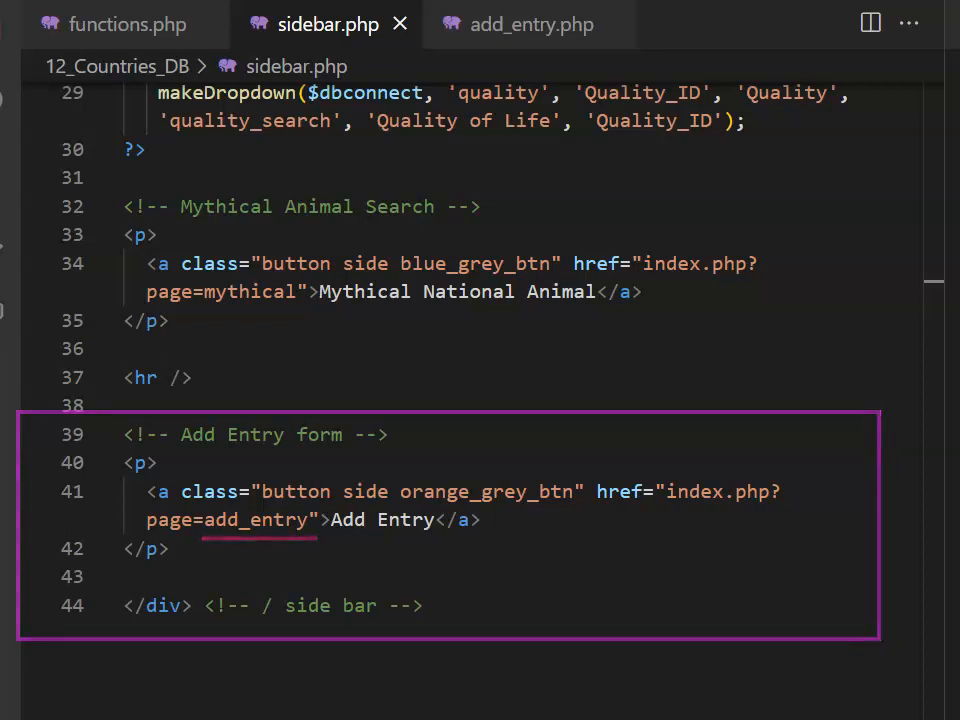
Show the makeDropdown function that builds the search dropdown forms in functions.php.
{"action": "left_click", "coordinate": [532, 24]}
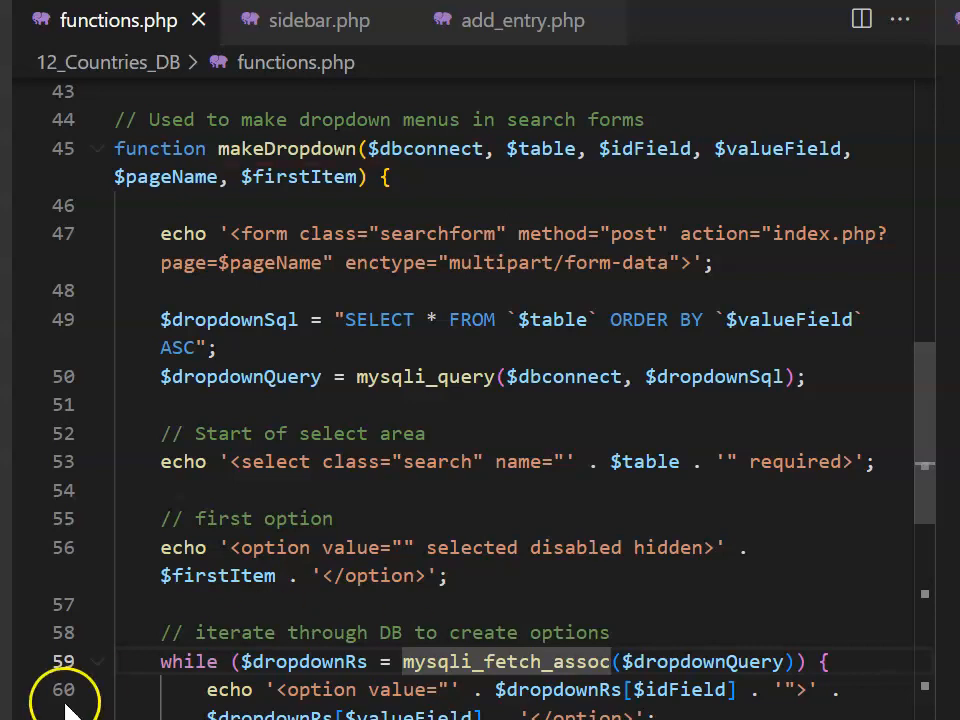
Rename makeDropdown to makeDropdownForm in functions.php and in its sidebar.php calls.
{"action": "type", "text": "Form"}
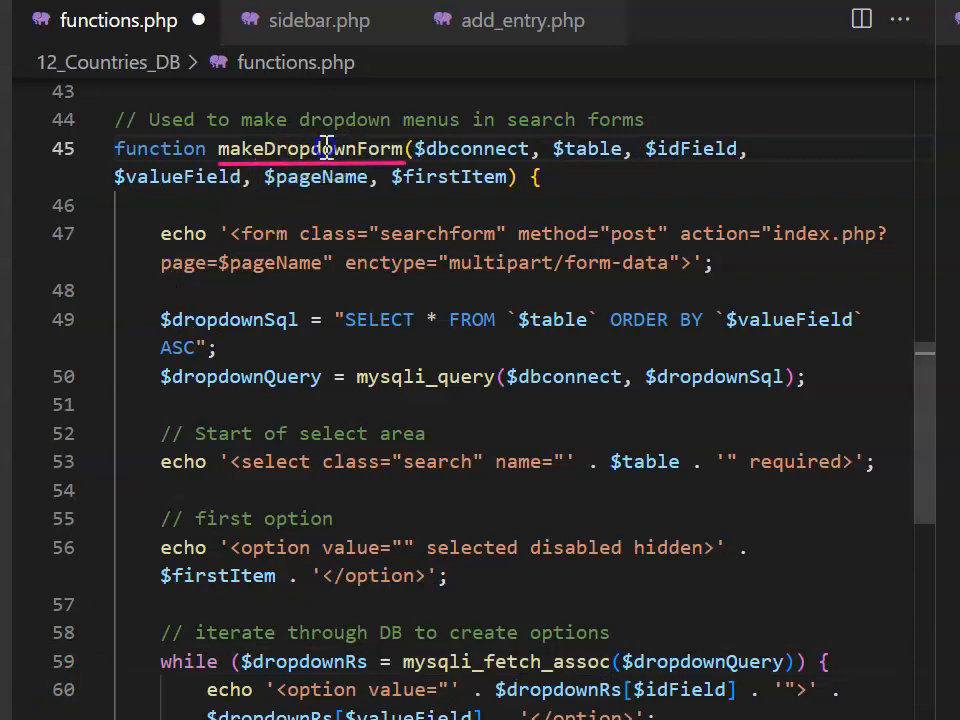
{"action": "double_click", "coordinate": [308, 148]}
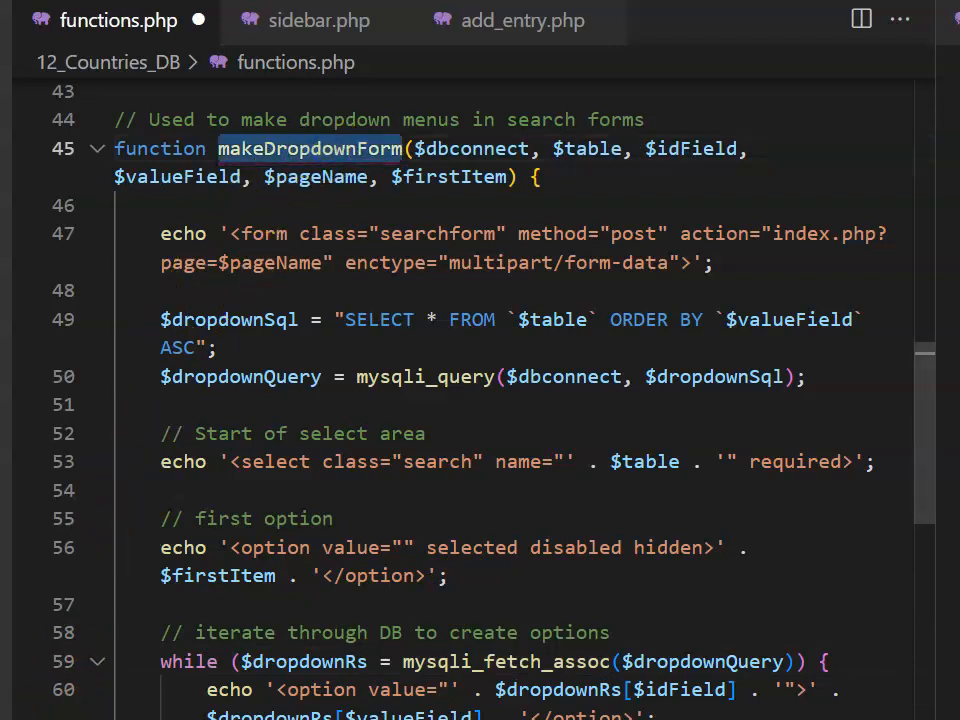
{"action": "left_click", "coordinate": [318, 20]}
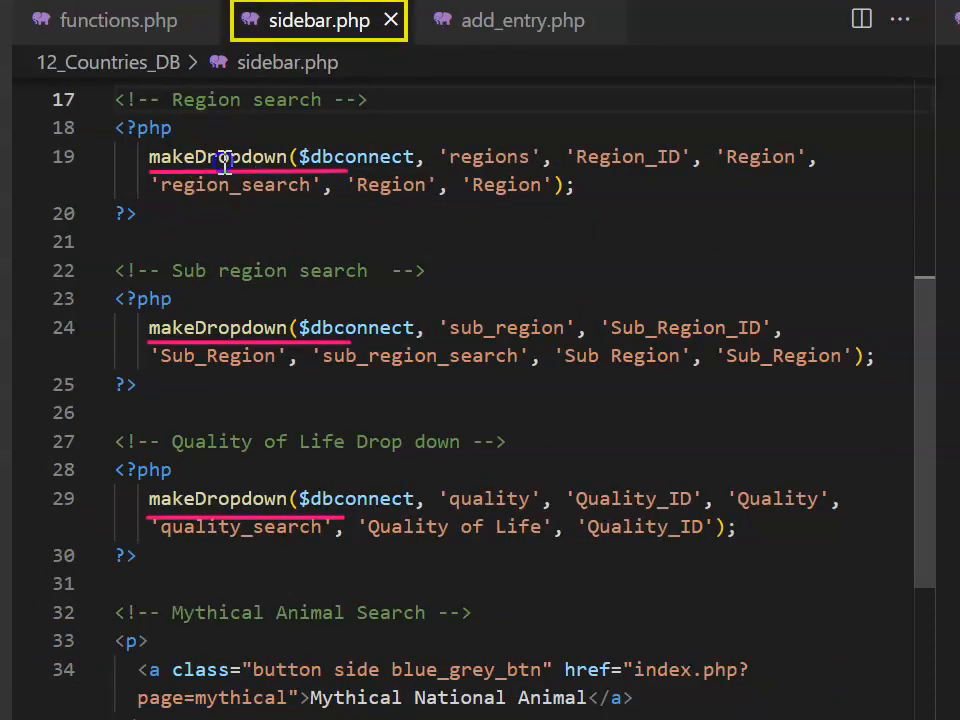
{"action": "type", "text": "Form"}
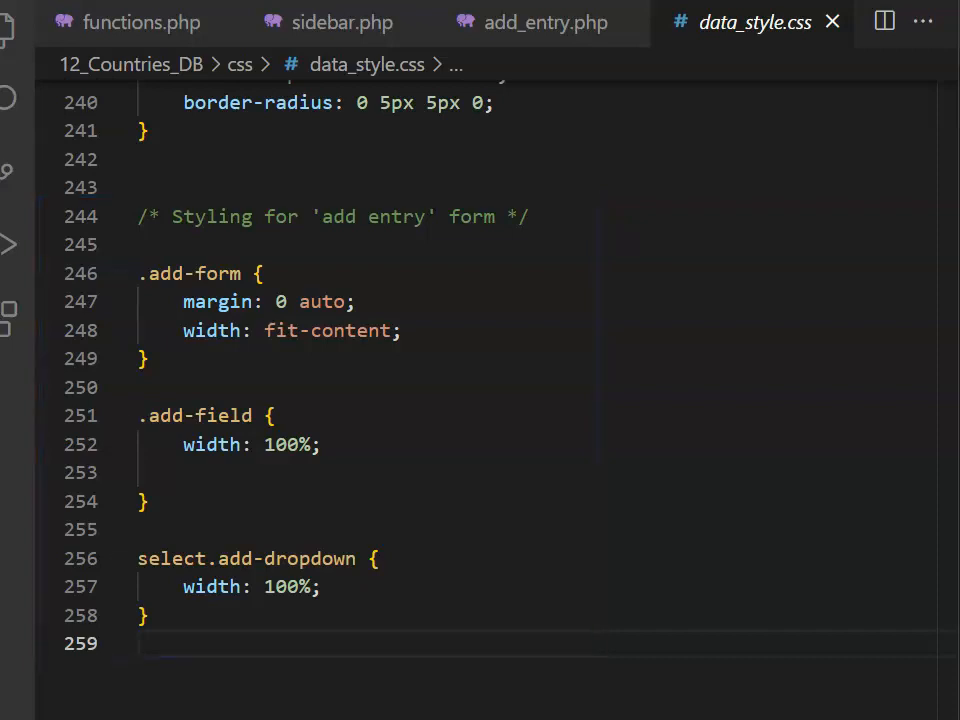
Add an Add An Entry h2 heading, instruction paragraph and empty form in add_entry.php.
{"action": "left_click", "coordinate": [544, 22]}
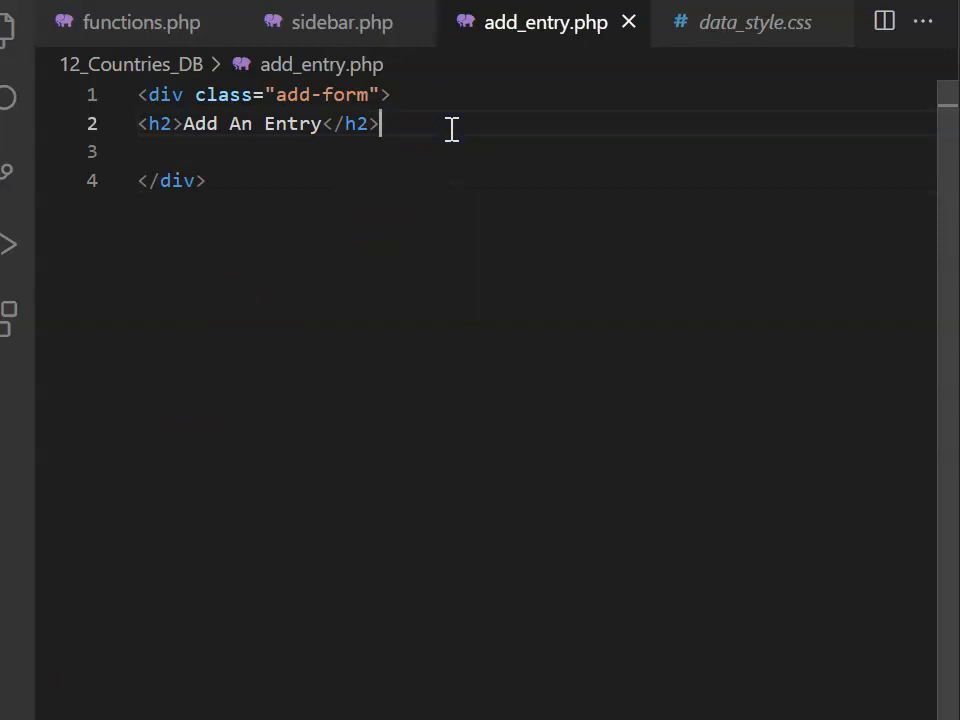
{"action": "key", "text": "Enter"}
{"action": "type", "text": "<p>Please use the form below to add an entry to the database.</p>"}
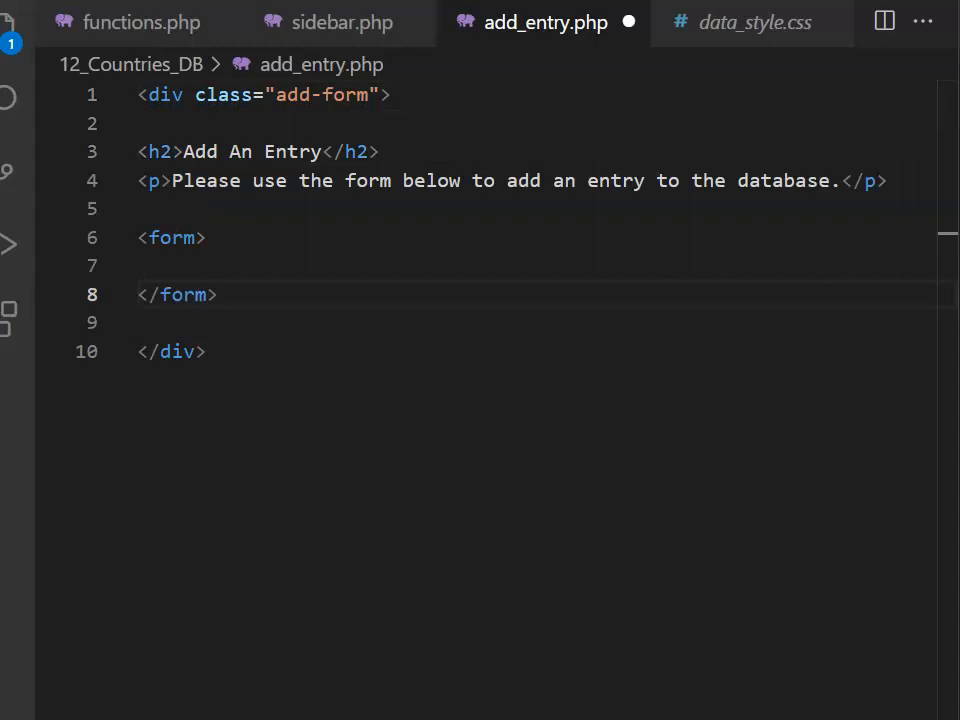
{"action": "left_click", "coordinate": [142, 22]}
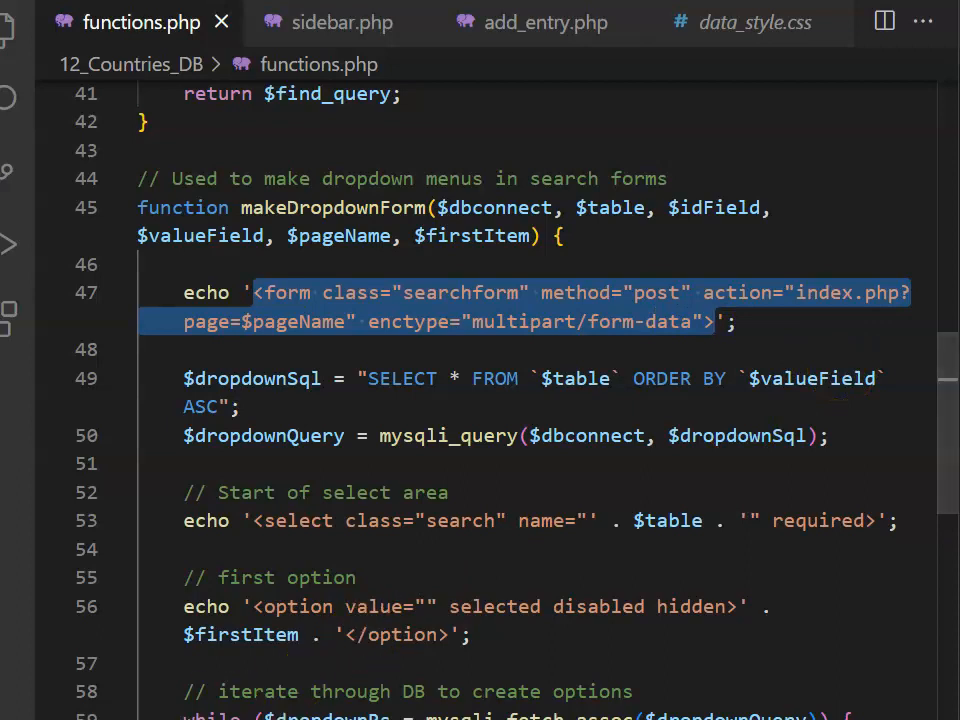
Set the form to post with enctype and action ?page=add_success.
{"action": "left_click", "coordinate": [544, 22]}
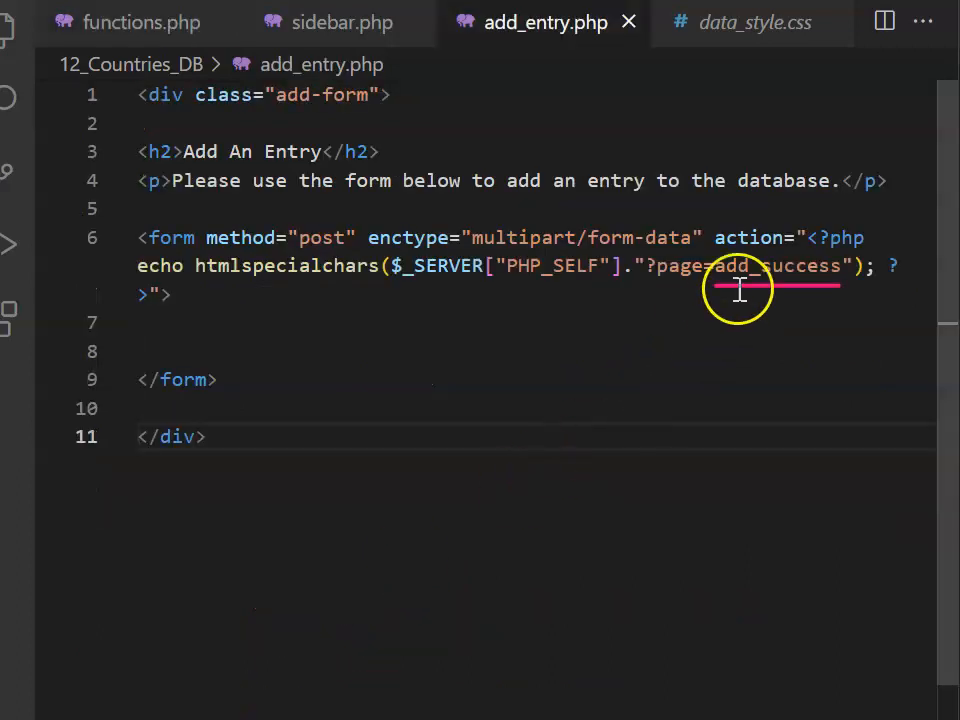
{"action": "double_click", "coordinate": [776, 264]}
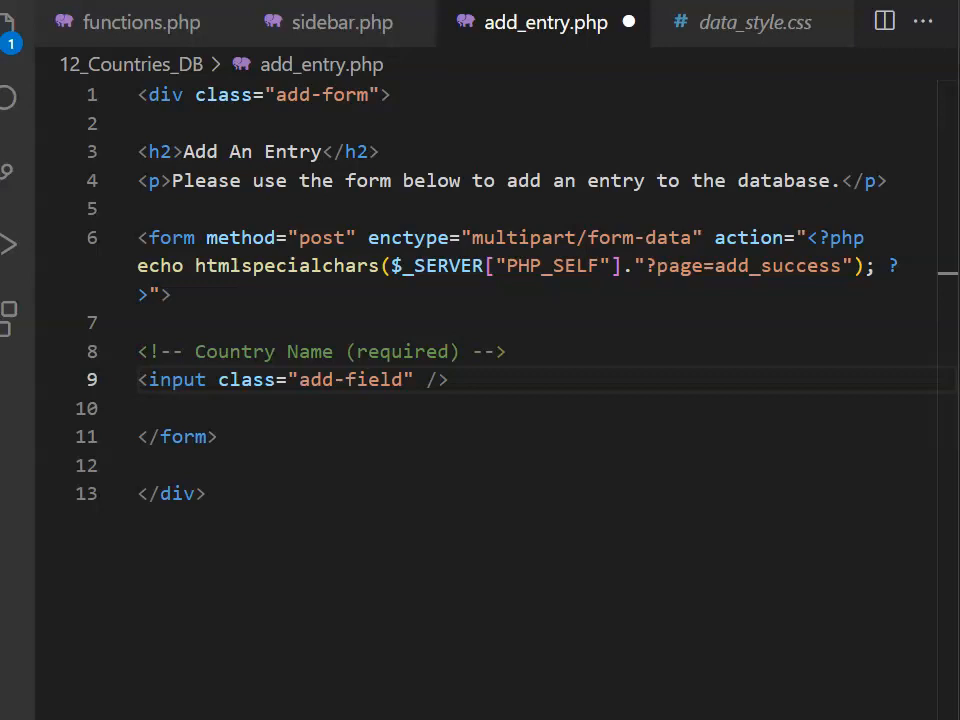
Add a required text input named country_name with an empty value and a placeholder.
{"action": "type", "text": "type=\"text\""}
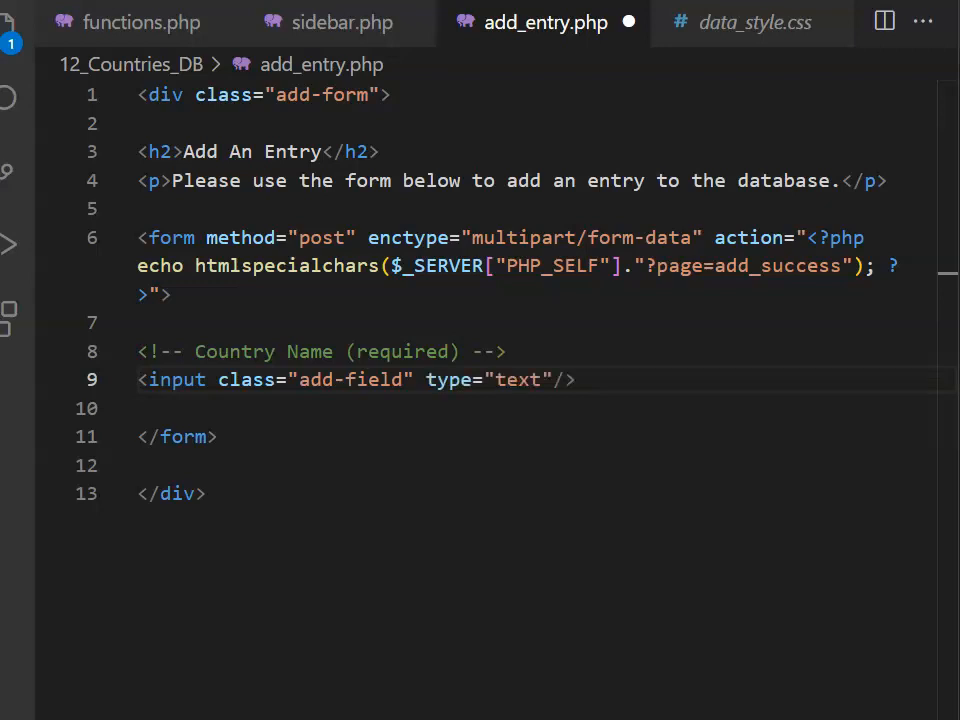
{"action": "type", "text": "name=\"country_name\""}
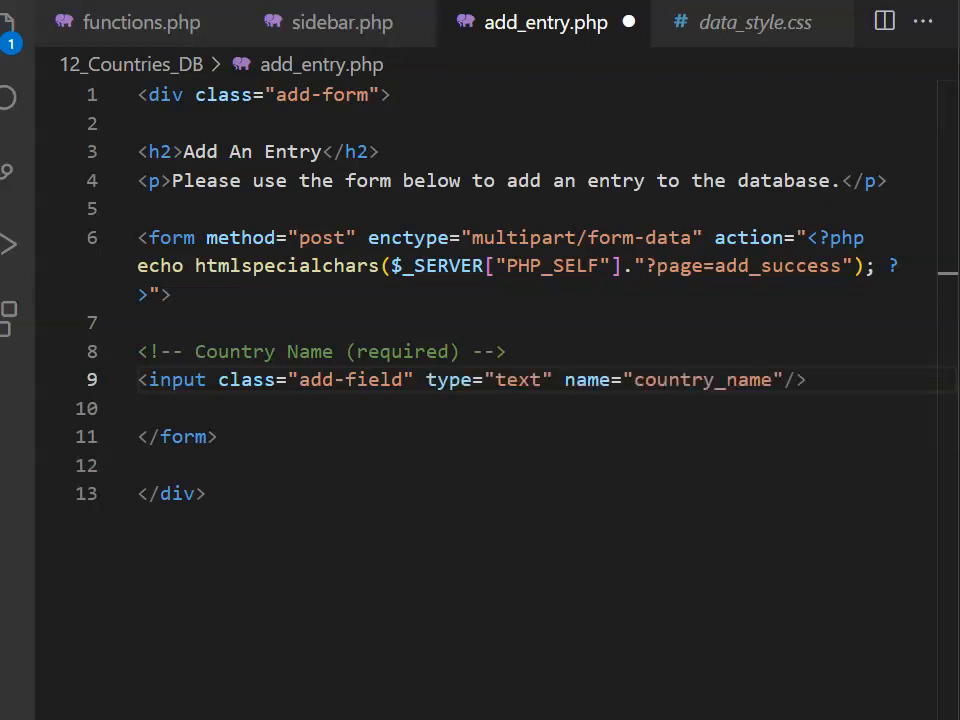
{"action": "type", "text": "value = \"\" Placeholder = \"Country Name (required"}
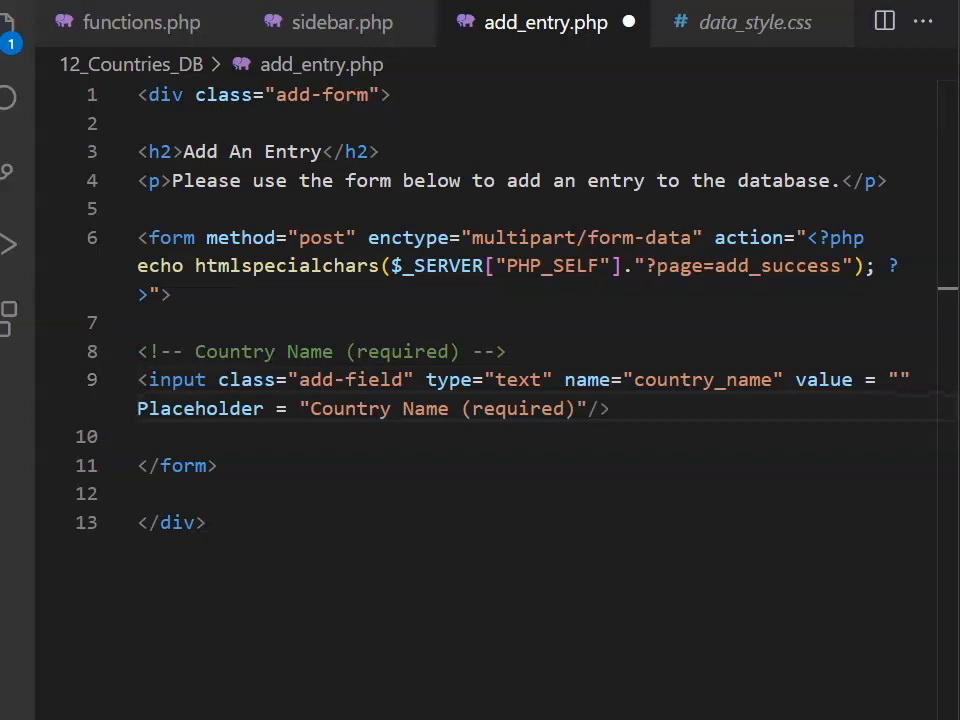
{"action": "left_click", "coordinate": [588, 408]}
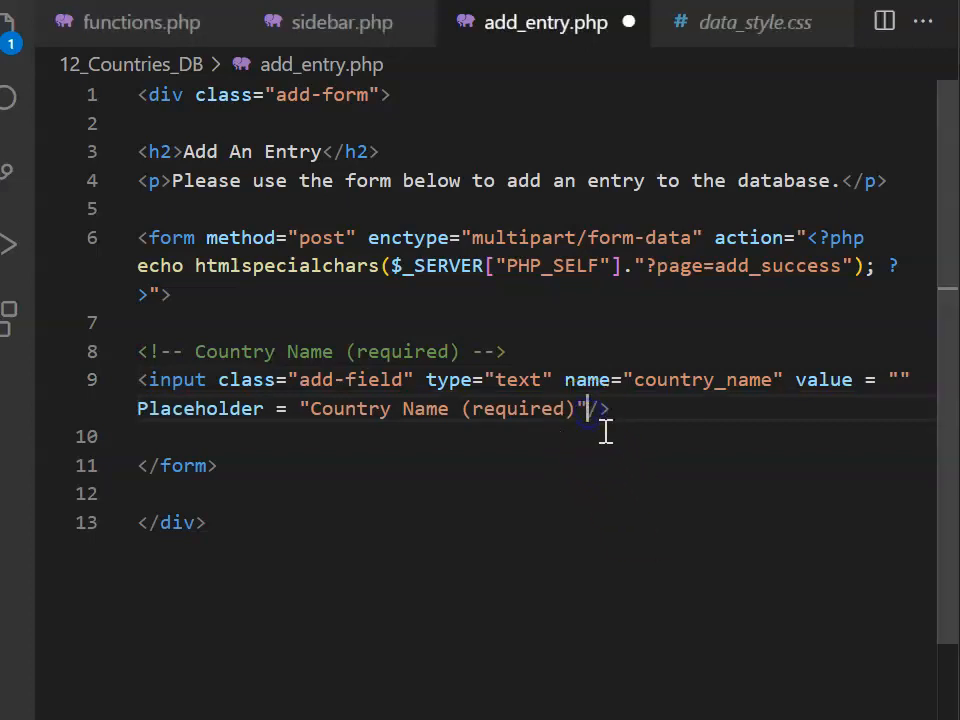
{"action": "type", "text": "required"}
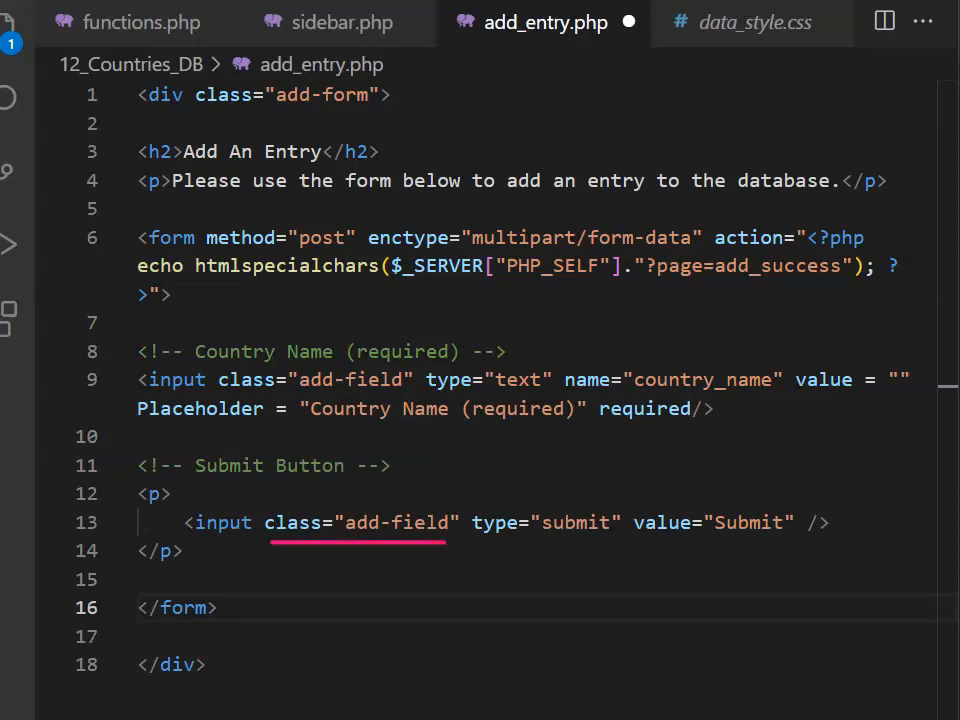
Add a Submit input with the add-field class in its own paragraph below the country field.
{"action": "double_click", "coordinate": [748, 522]}
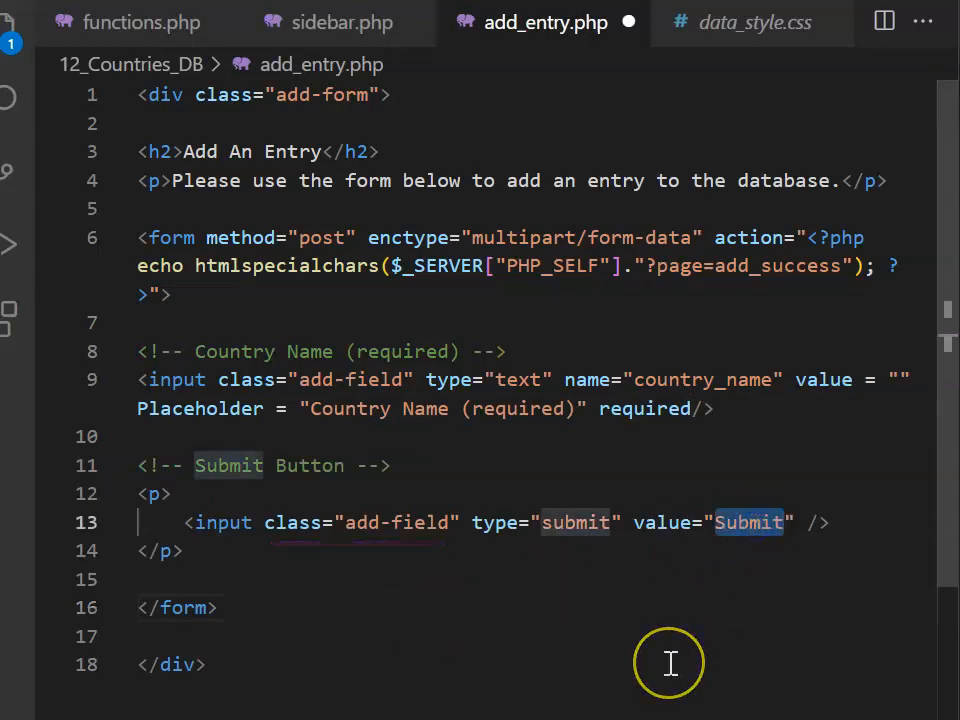
{"action": "mouse_move", "coordinate": [462, 696]}
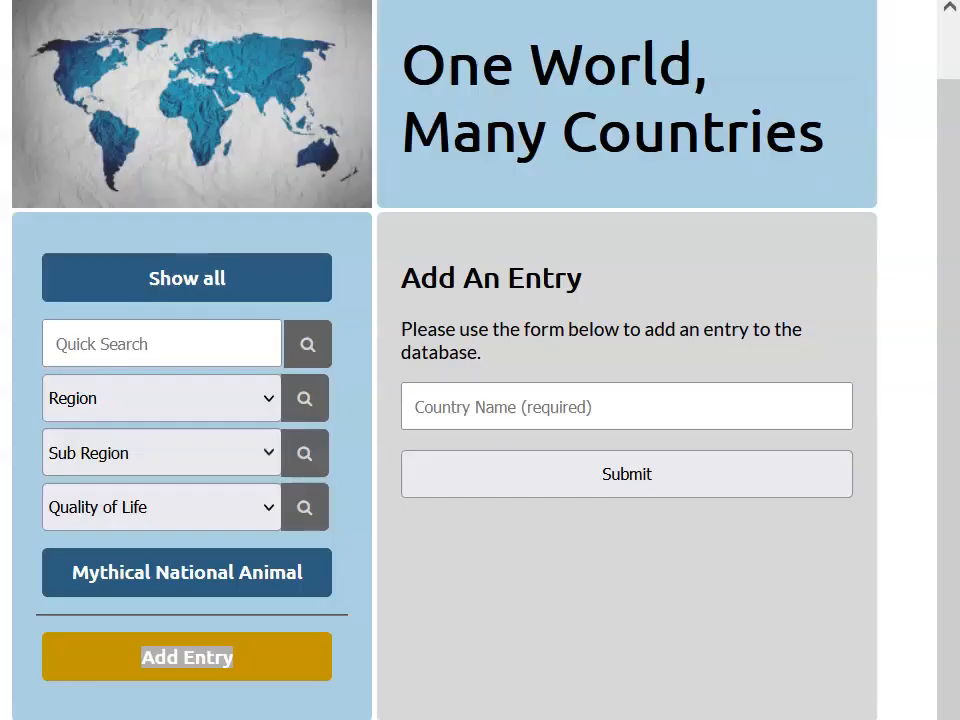
Submit the empty form in Firefox to see the 'Please fill out this field' prompt.
{"action": "left_click", "coordinate": [626, 472]}
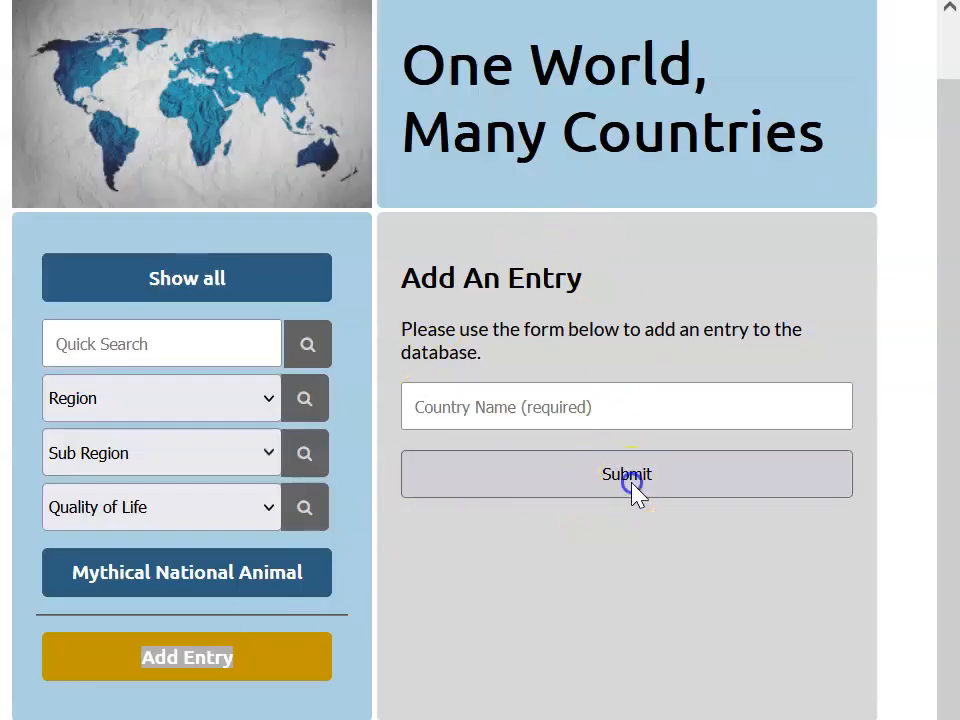
{"action": "left_click", "coordinate": [626, 474]}
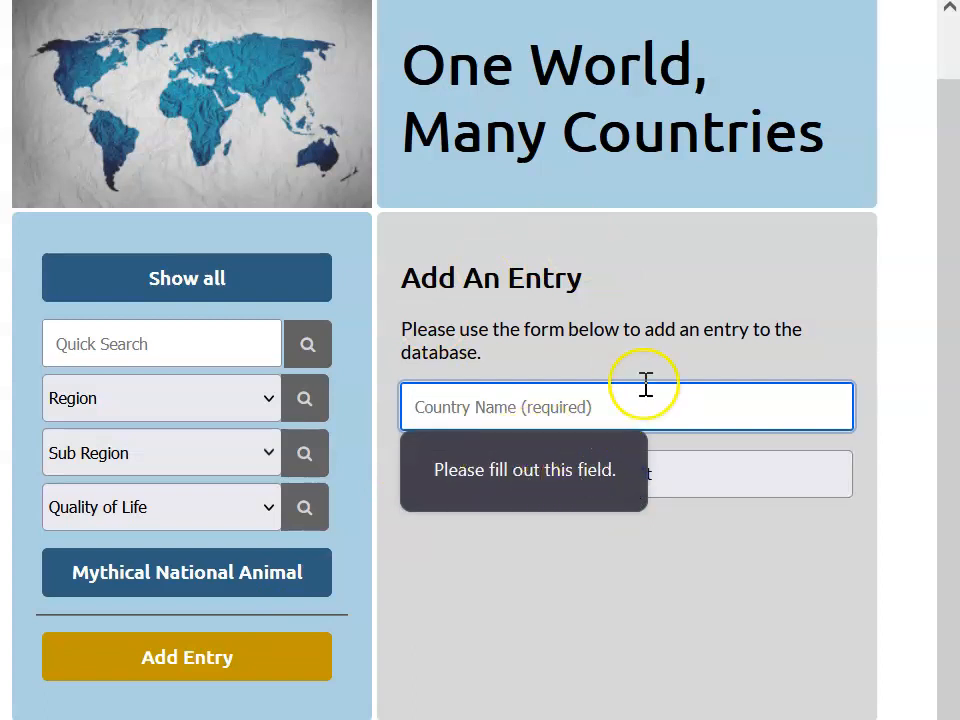
{"action": "left_click", "coordinate": [546, 24]}
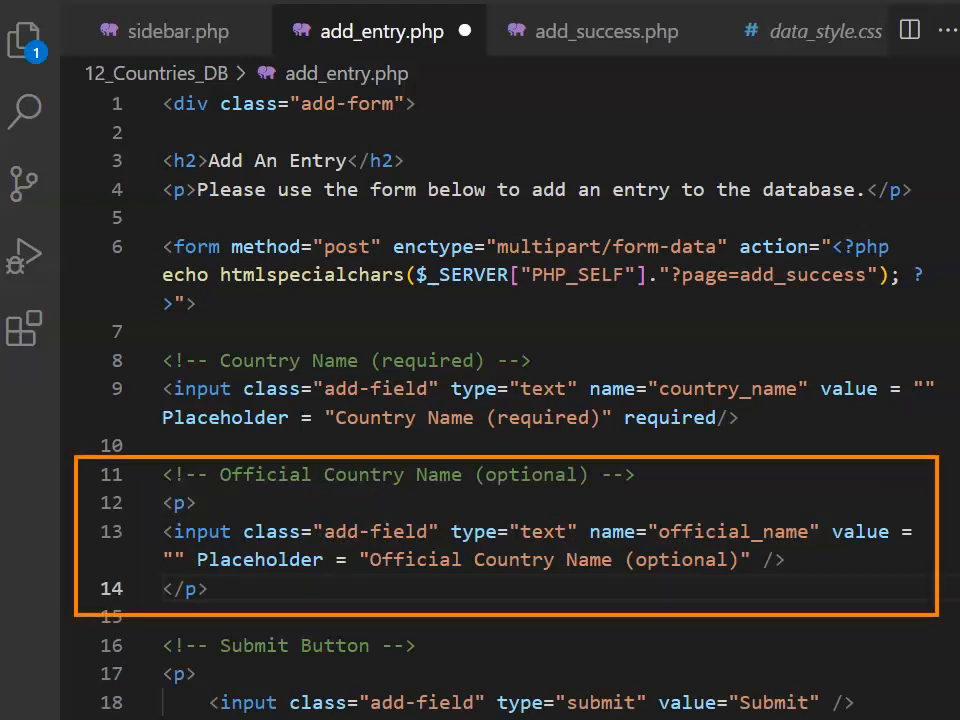
{"action": "mouse_move", "coordinate": [764, 552]}
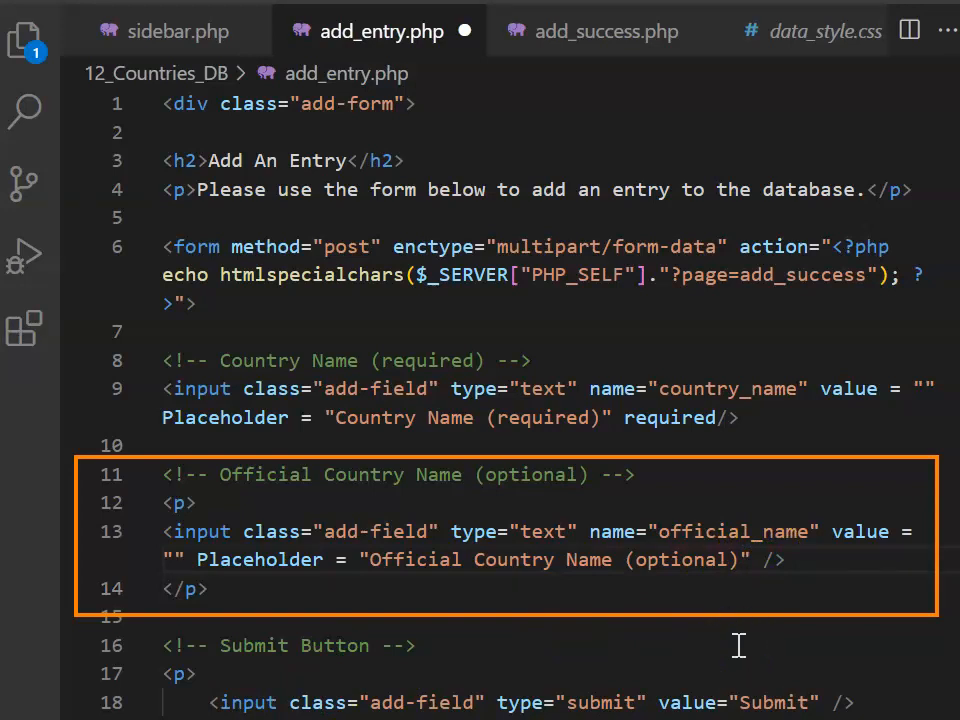
Insert an optional text input named official_name with an Official Country Name placeholder before Submit.
{"action": "double_click", "coordinate": [732, 532]}
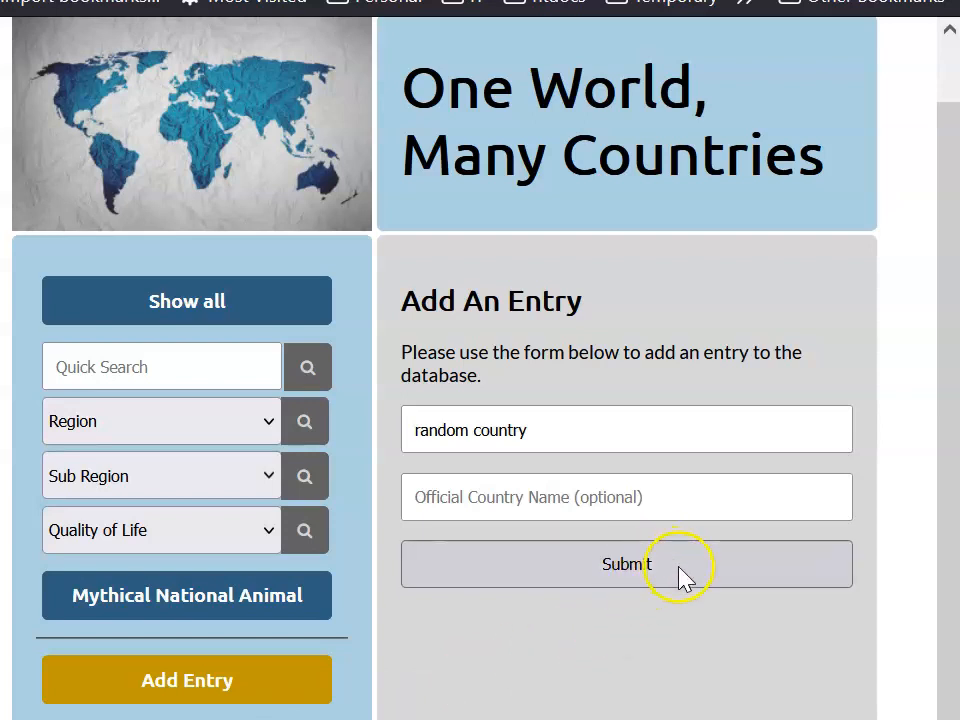
Submit the form with a country name filled in and land on the Congratulations page.
{"action": "left_click", "coordinate": [626, 564]}
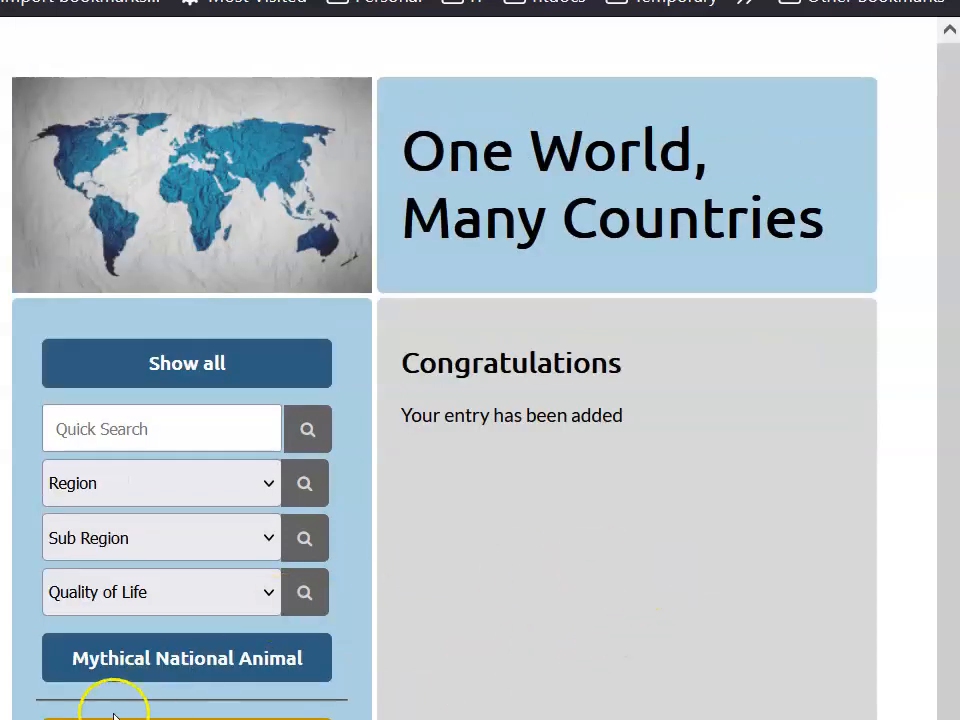